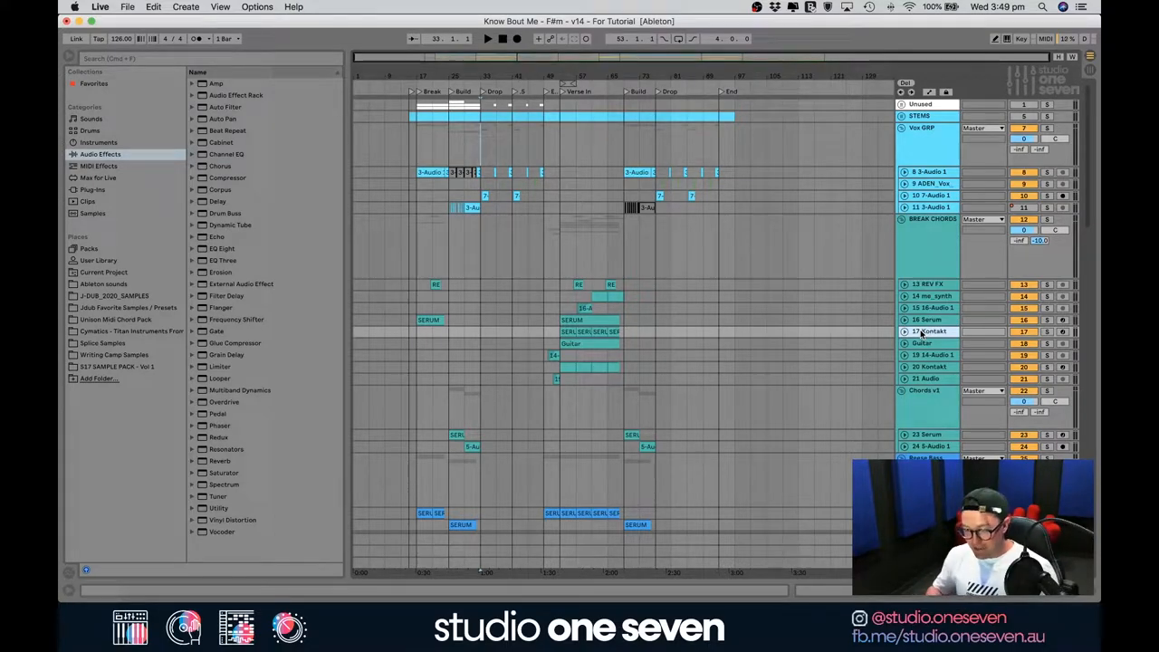
- Freeze the 17 Kontakt track from its header's context menu
click(901, 331)
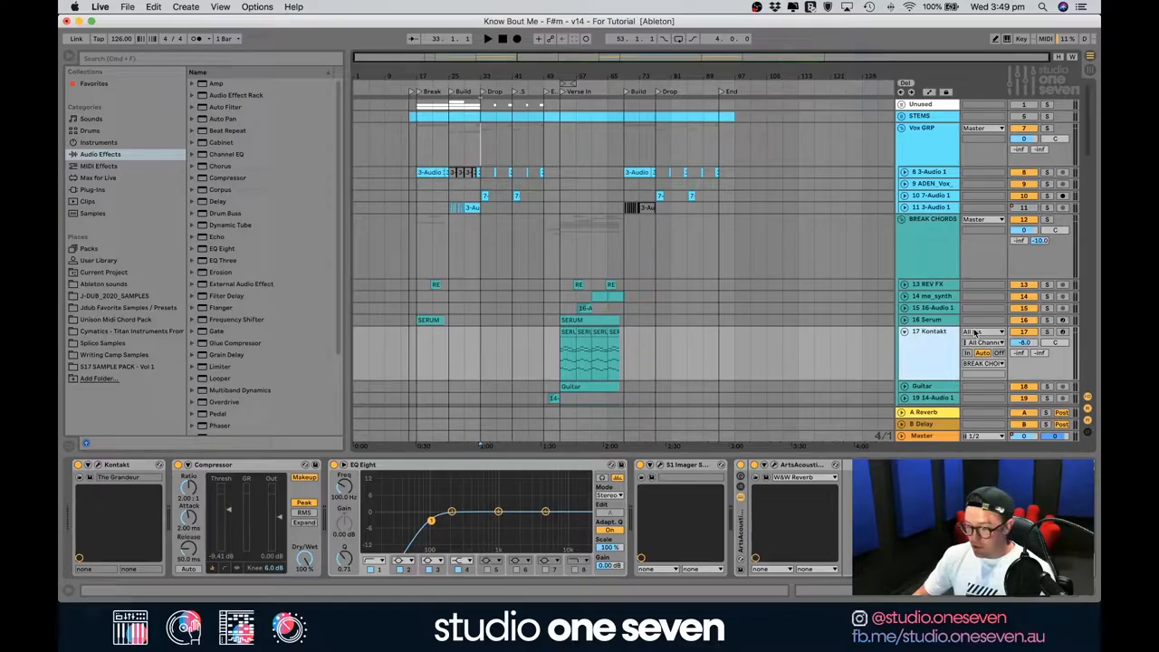
right_click(920, 344)
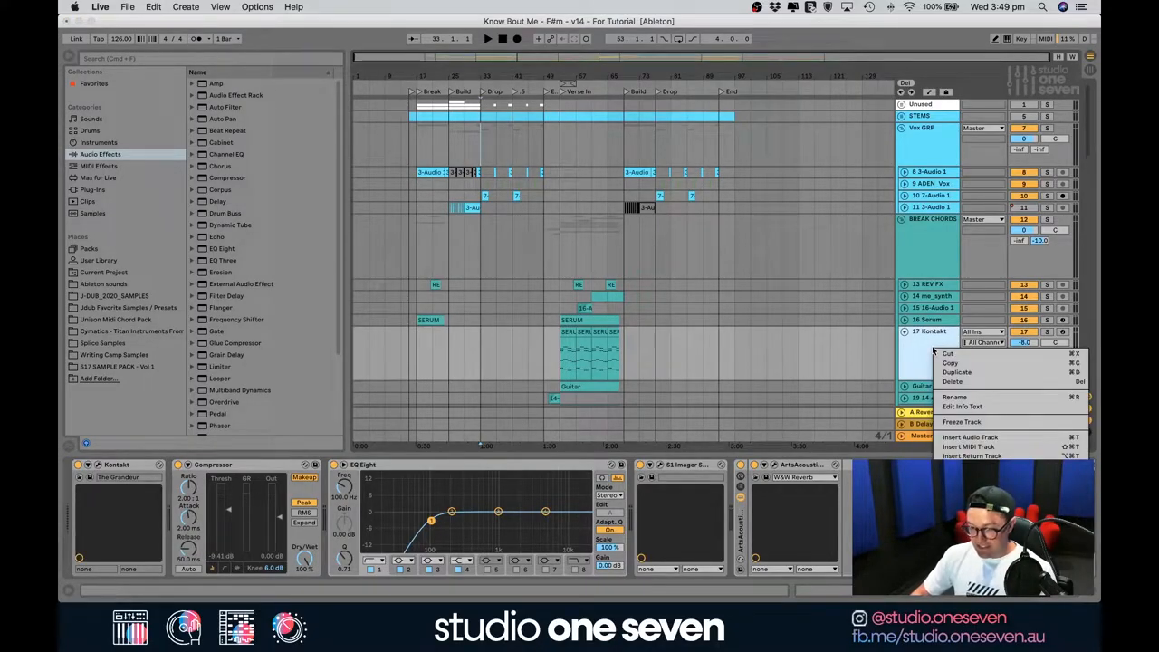
mouse_move(962, 422)
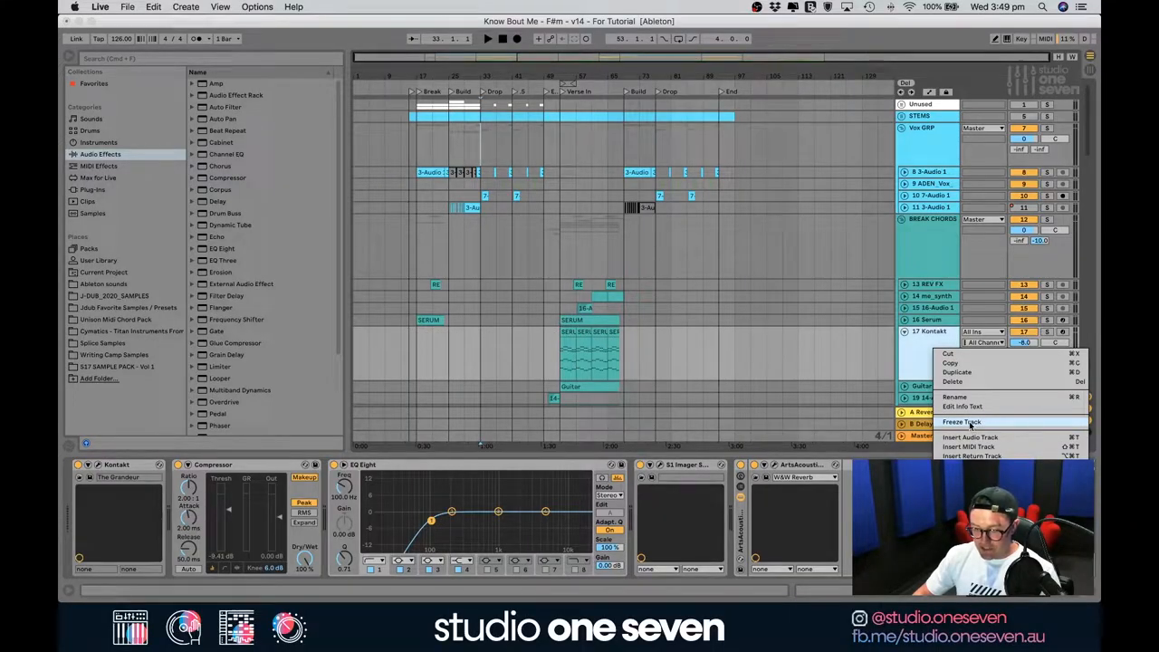
click(963, 422)
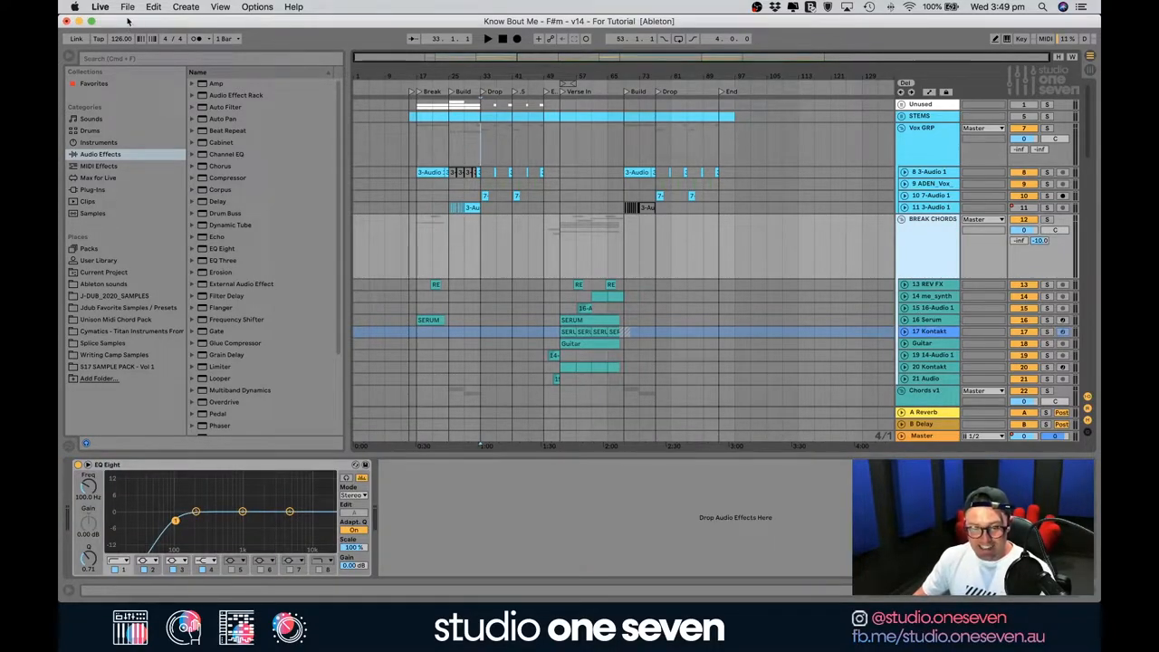
- Begin Save Live Set As on the Desktop and start a new folder there
click(126, 7)
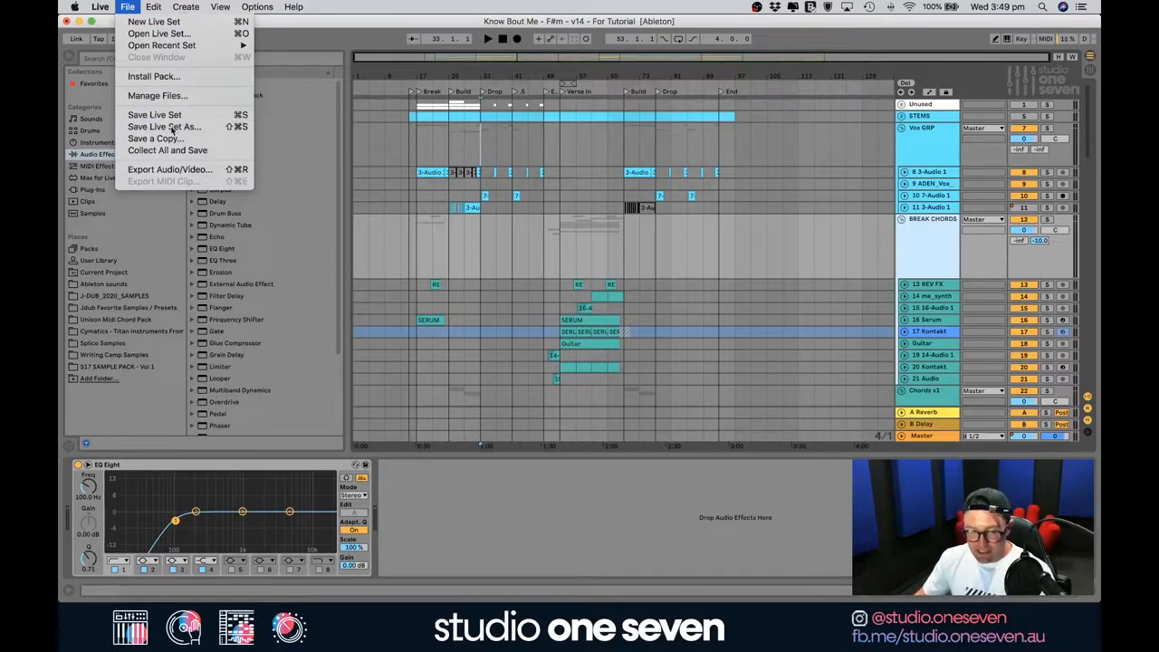
click(163, 127)
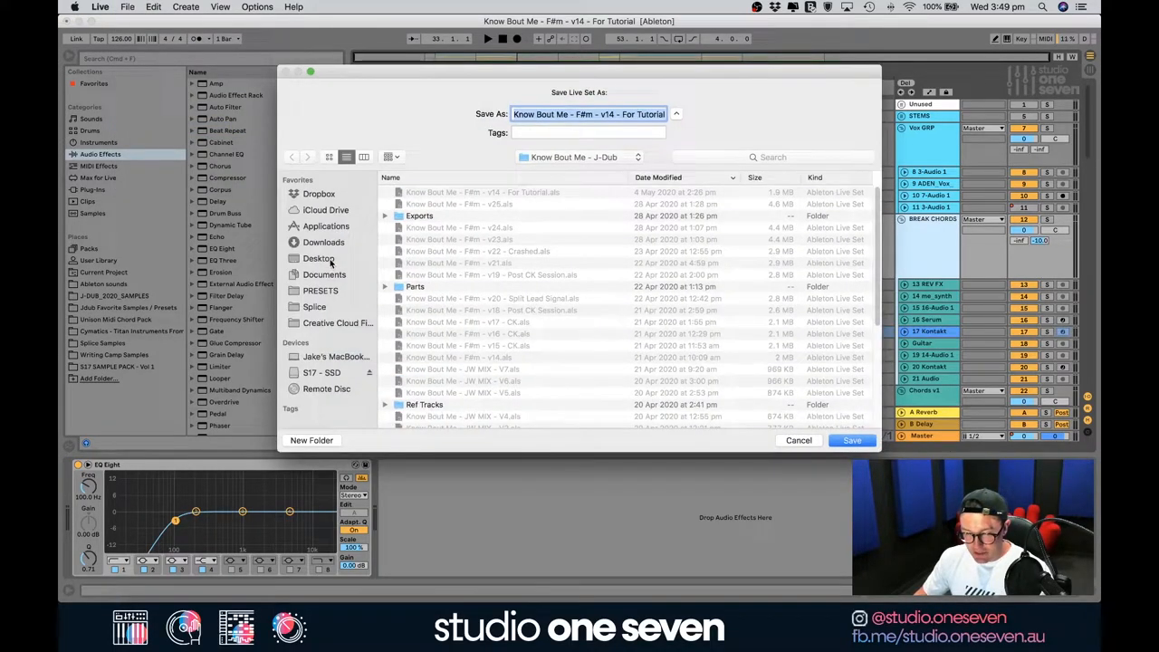
click(319, 257)
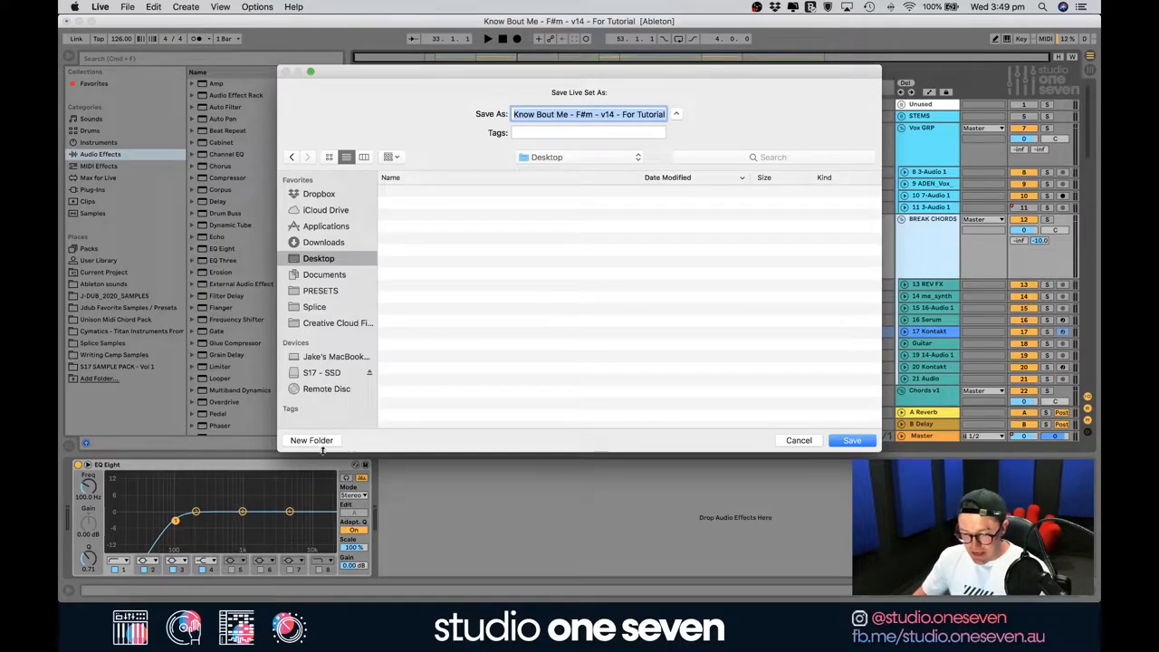
click(311, 440)
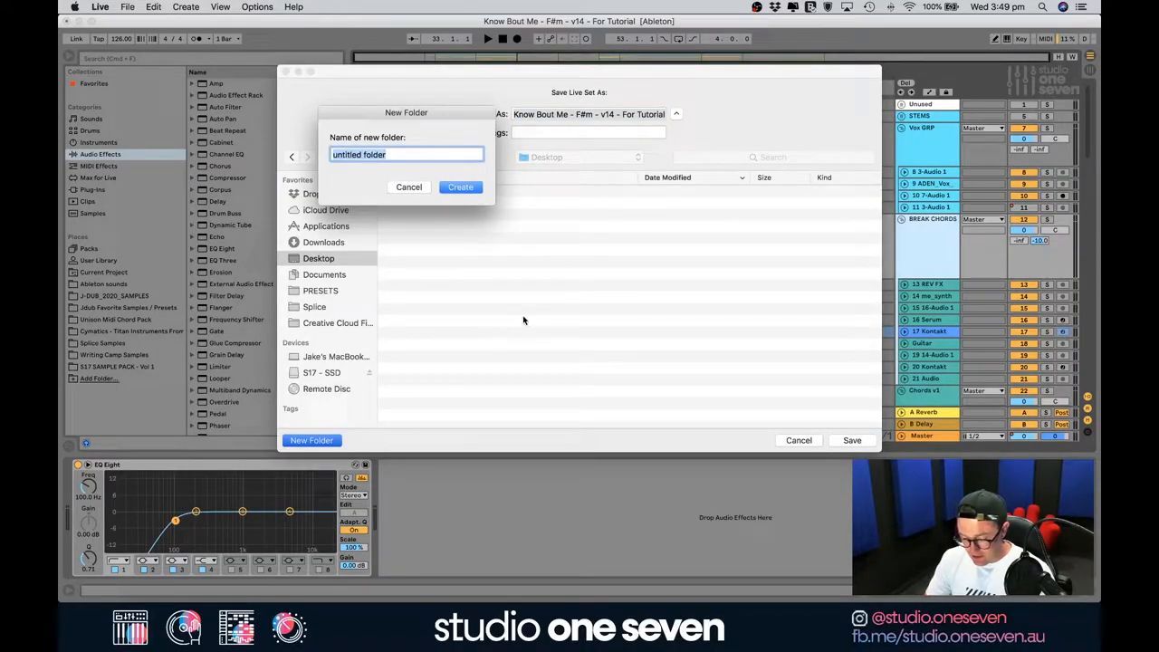
- Name the new folder 'Project 4 collab', create it, and save the set into it
text(Project 4 collab)
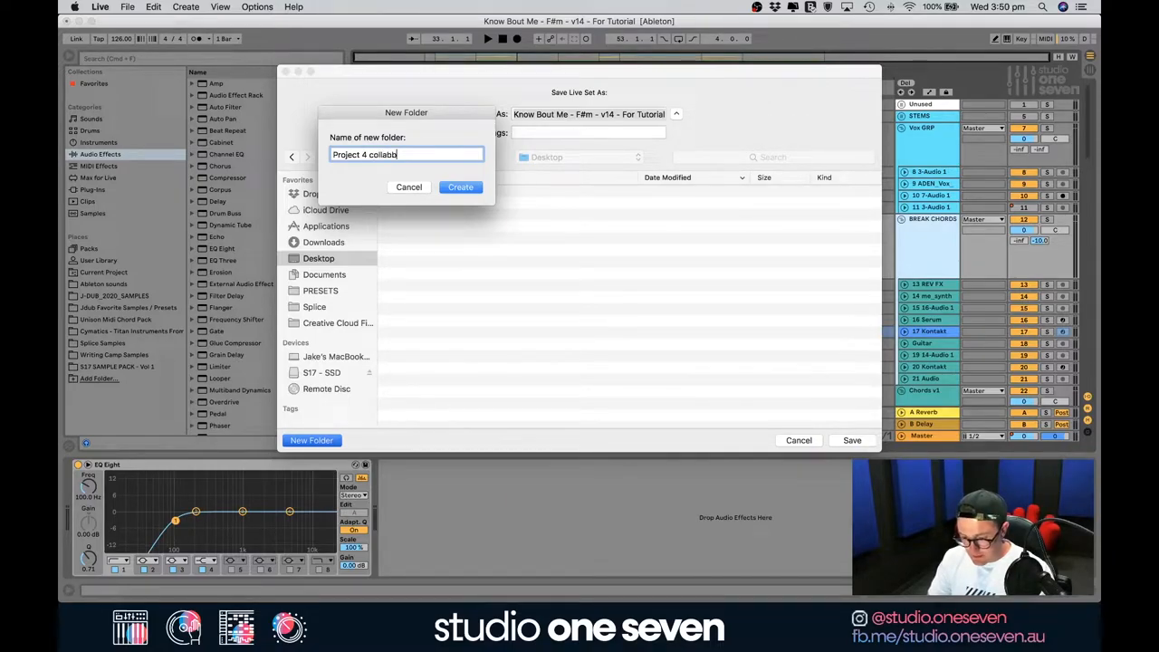
key(backspace)
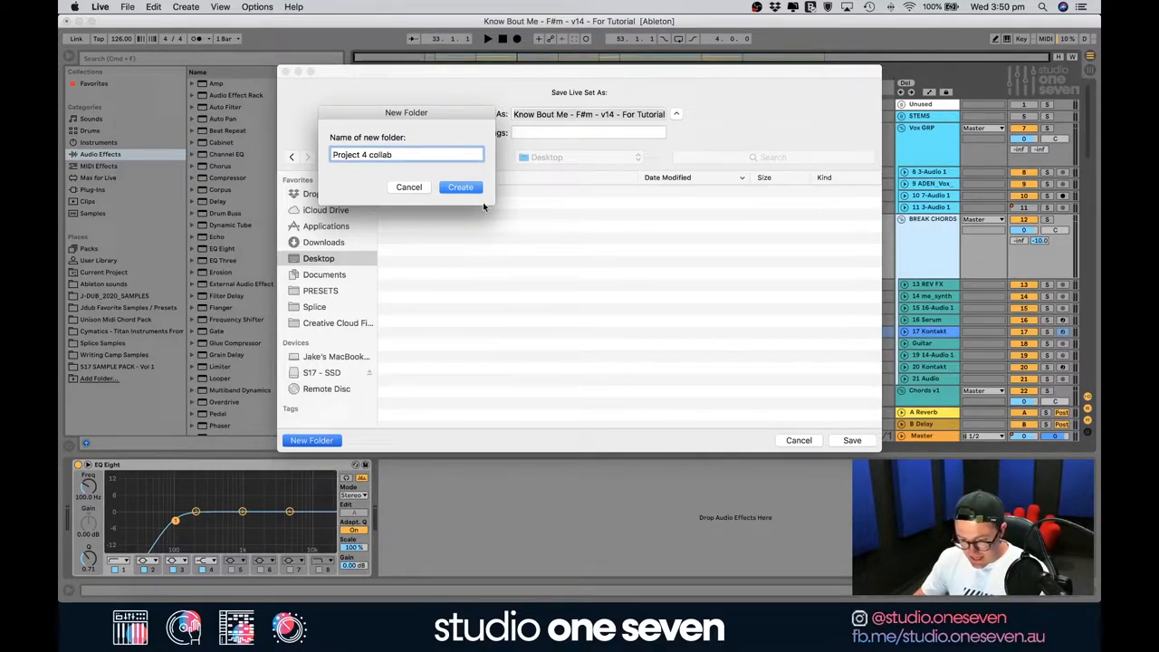
click(460, 187)
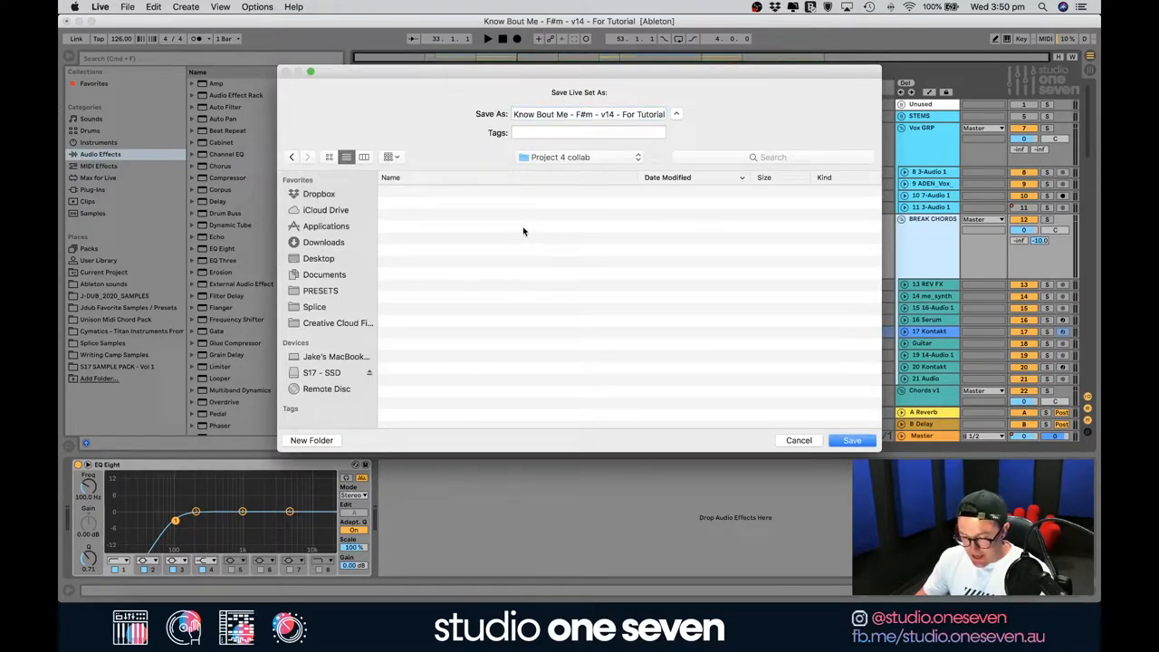
click(851, 440)
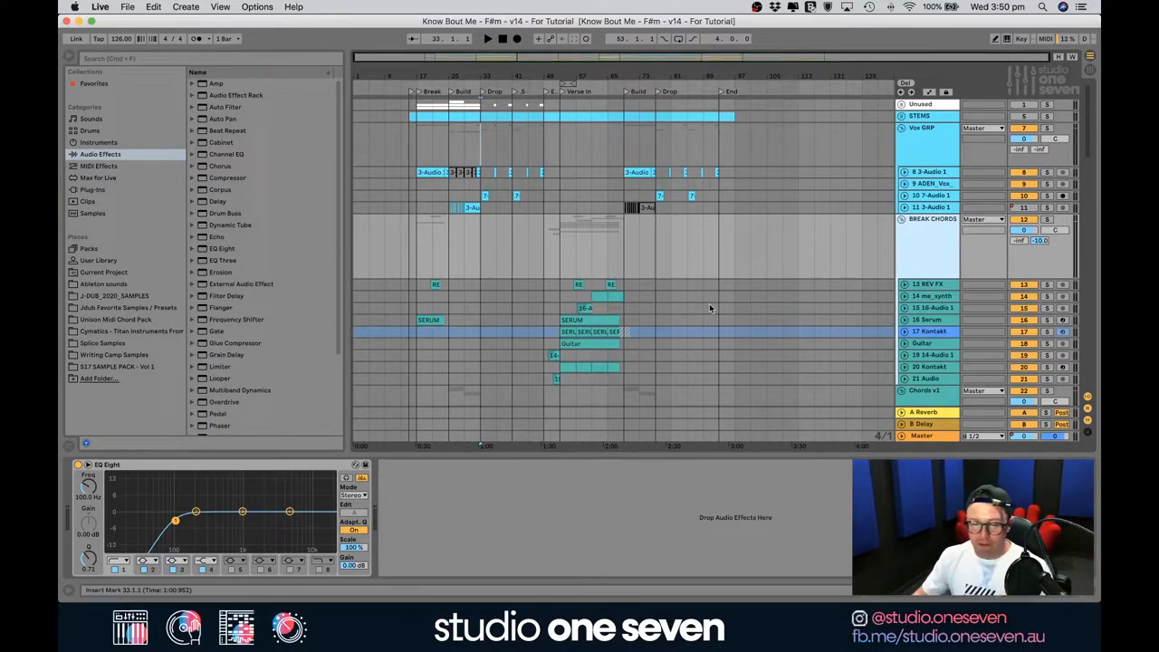
- Run Collect All and Save, confirming copying of used media files into the project
click(100, 7)
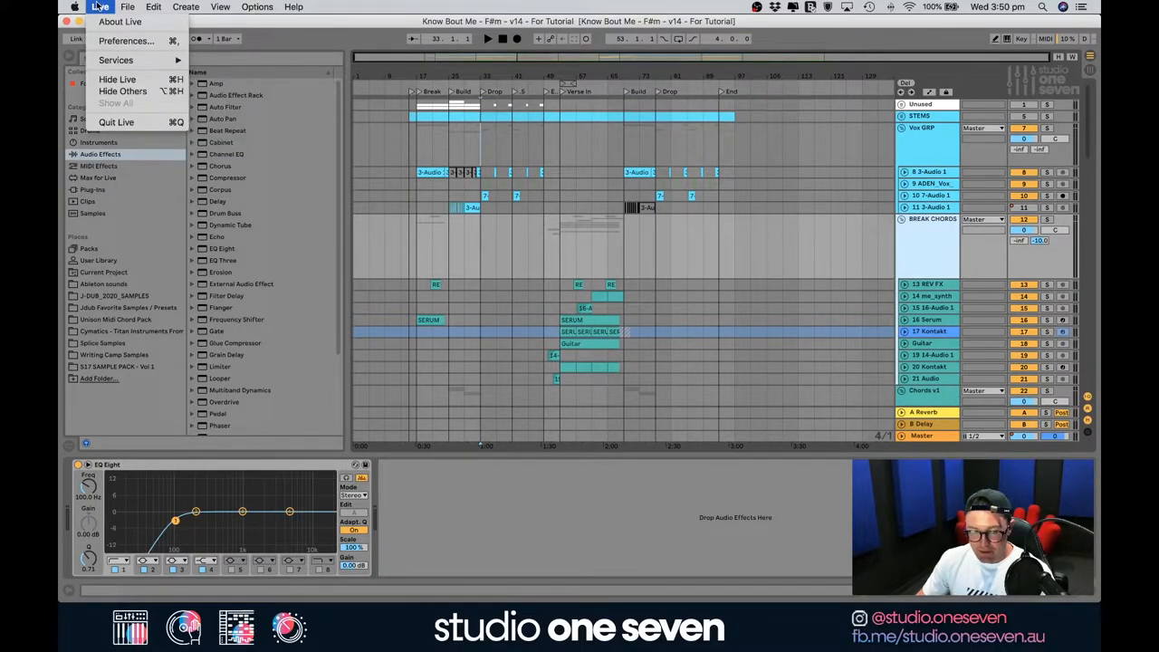
click(127, 7)
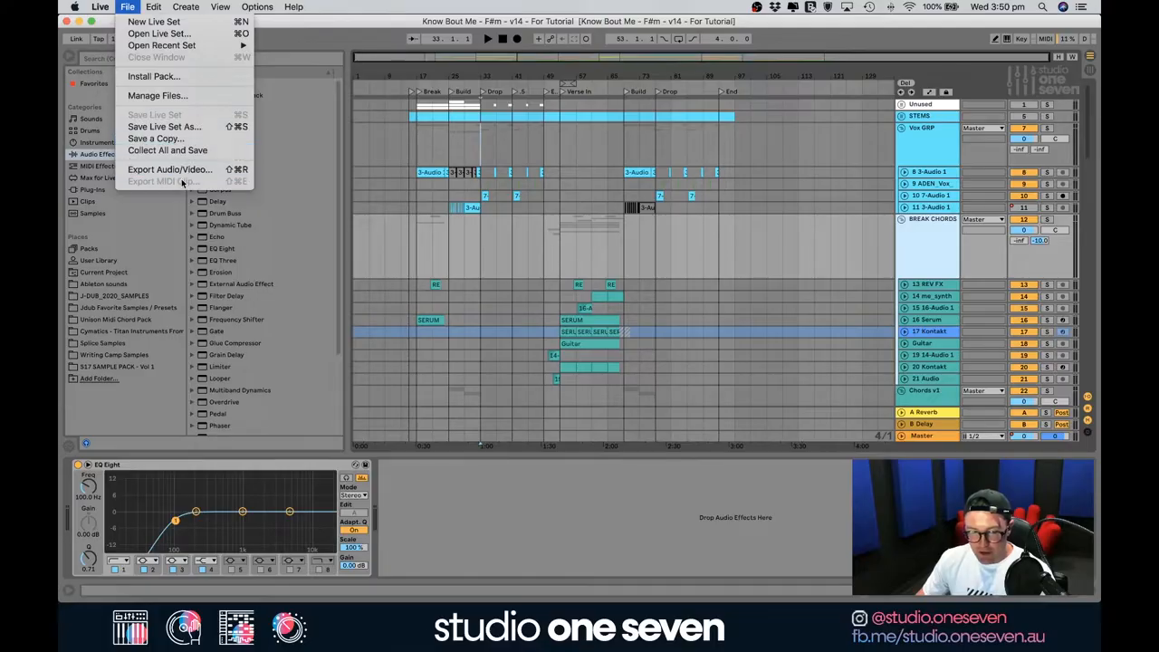
click(167, 151)
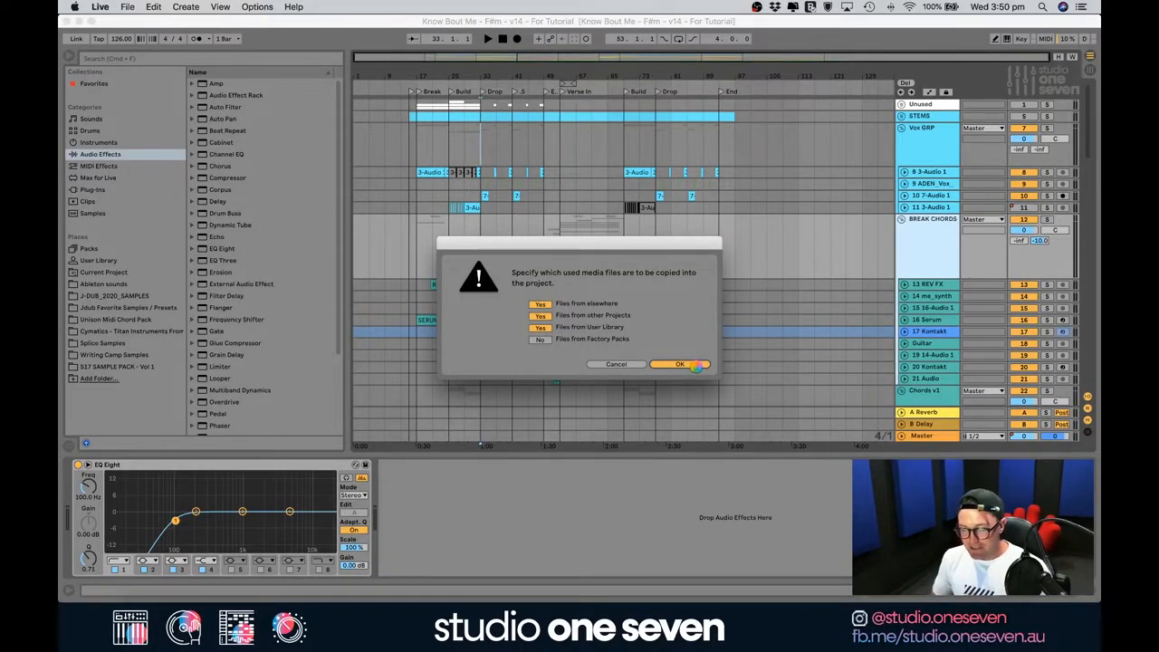
click(681, 362)
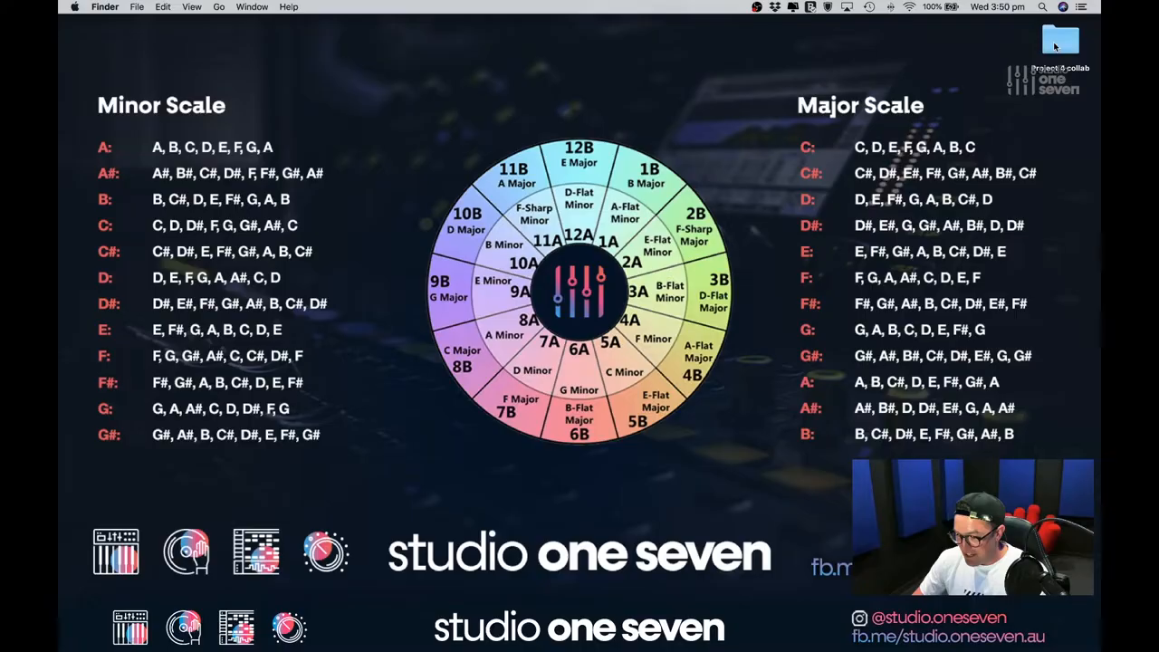
- Compress the Project 4 collab folder on the Desktop into Project 4 collab.zip
right_click(1061, 44)
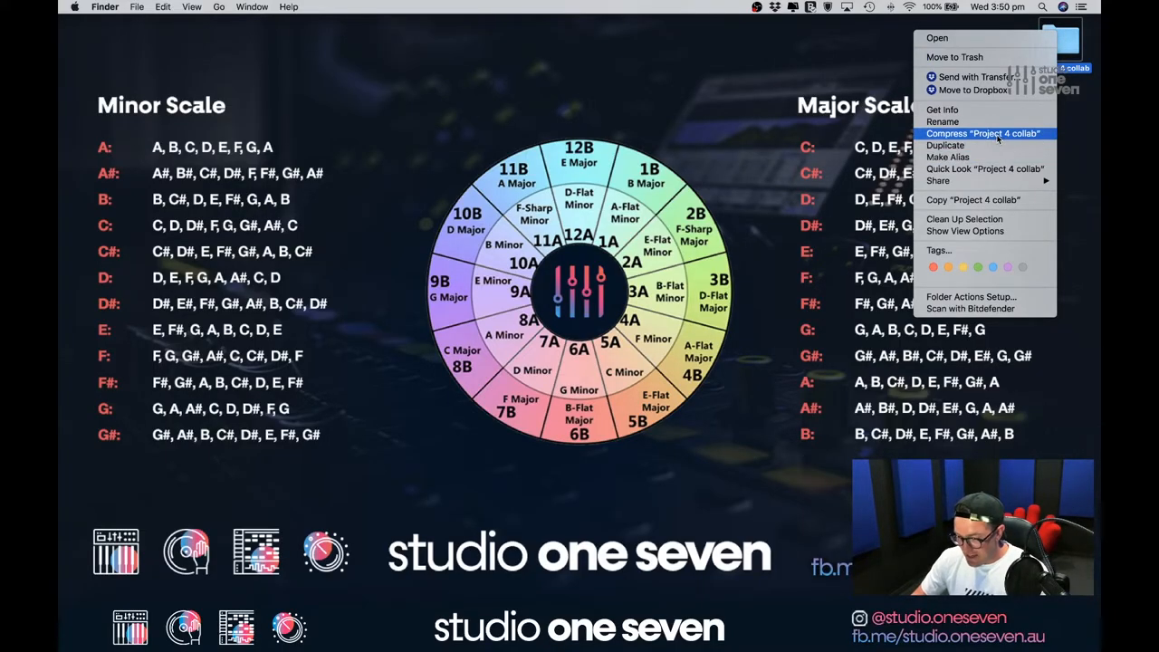
click(981, 134)
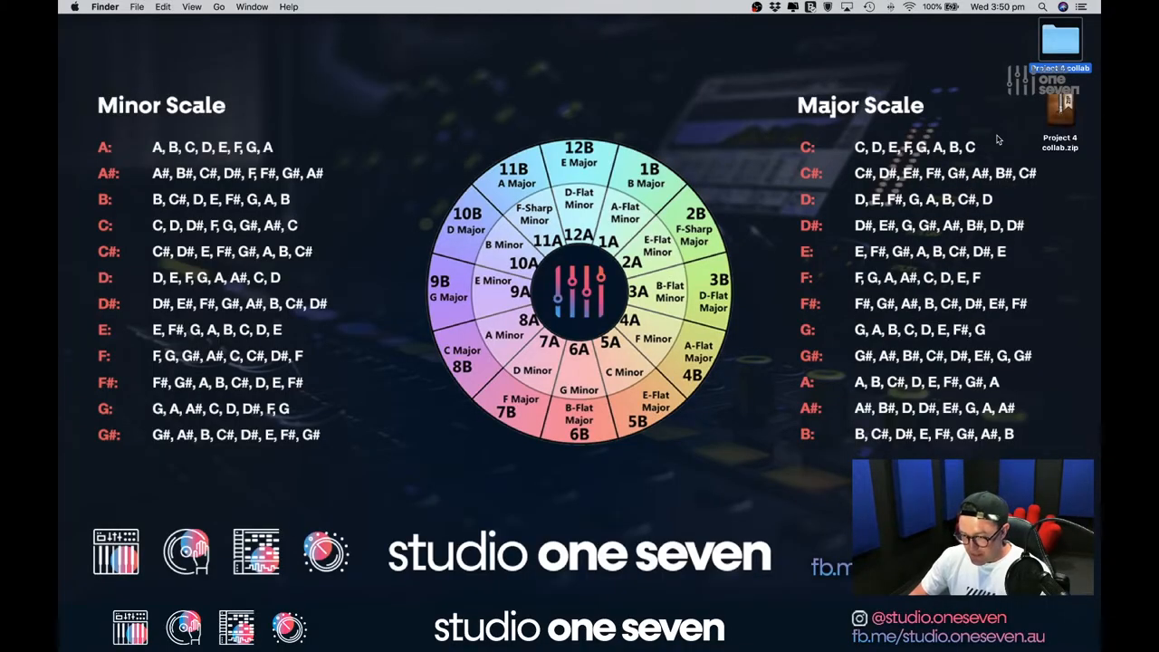